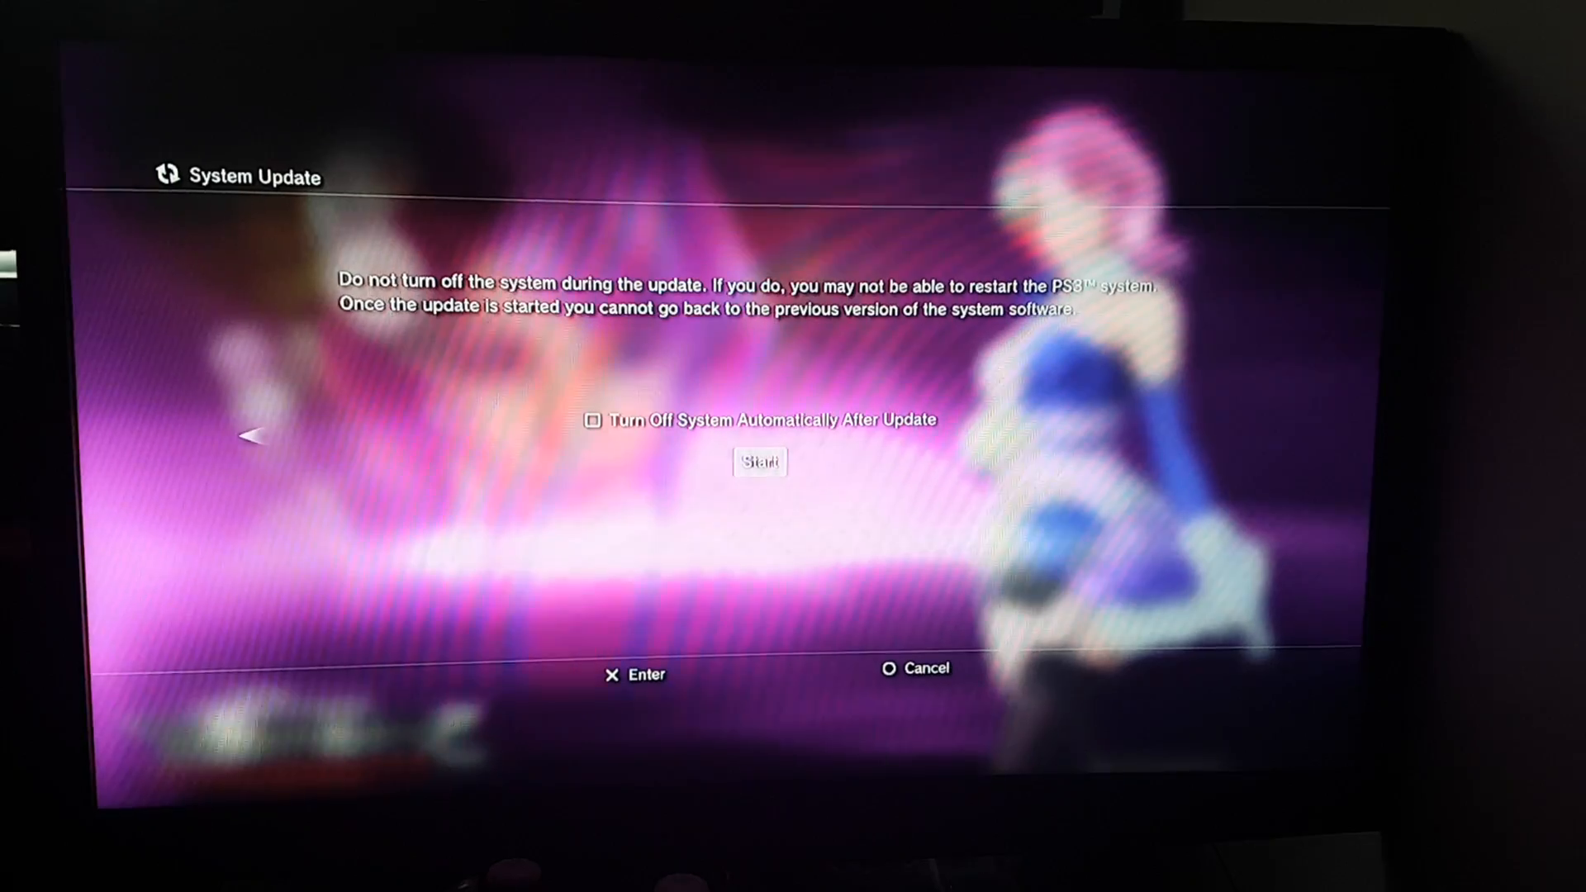
Step: Move the Safe Mode selection down from Restart System toward option 6 System Update
{"action": "left_click", "coordinate": [758, 462]}
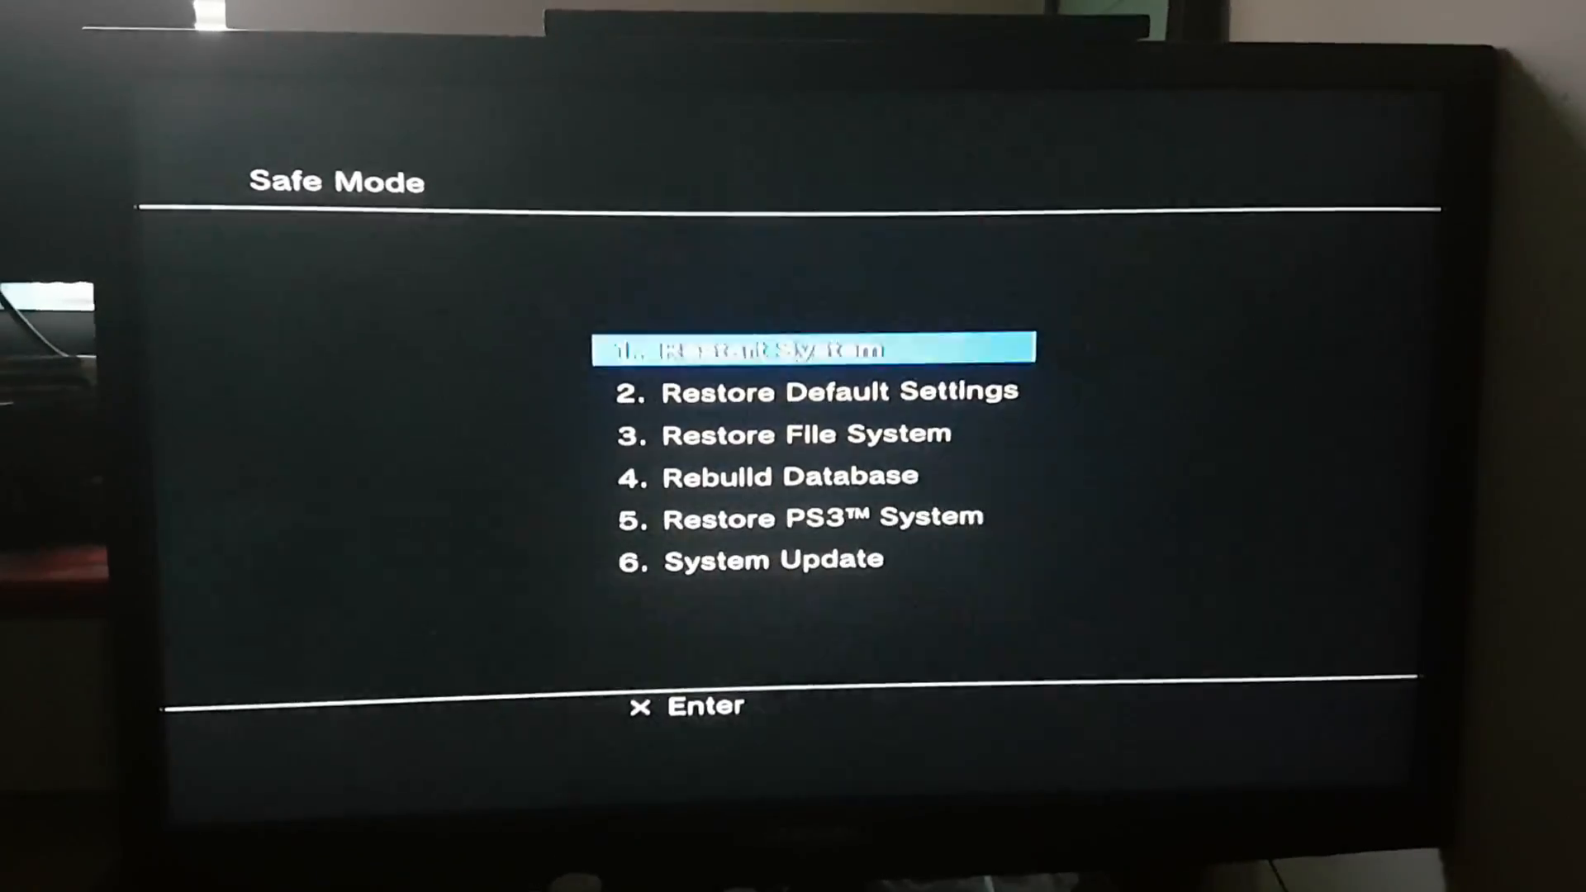
{"action": "key", "text": "down"}
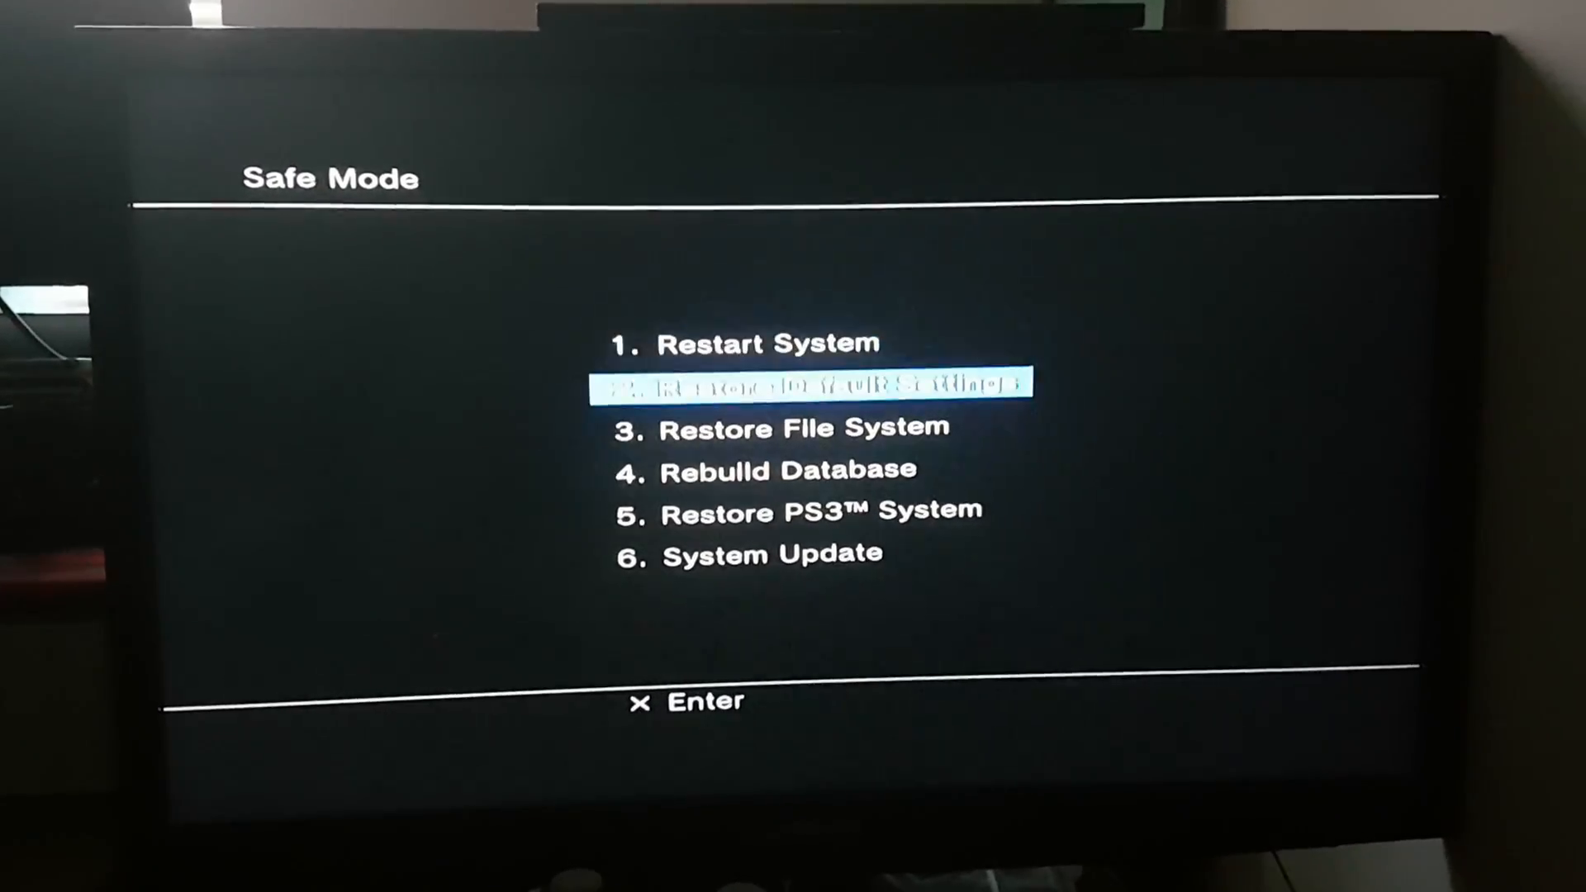